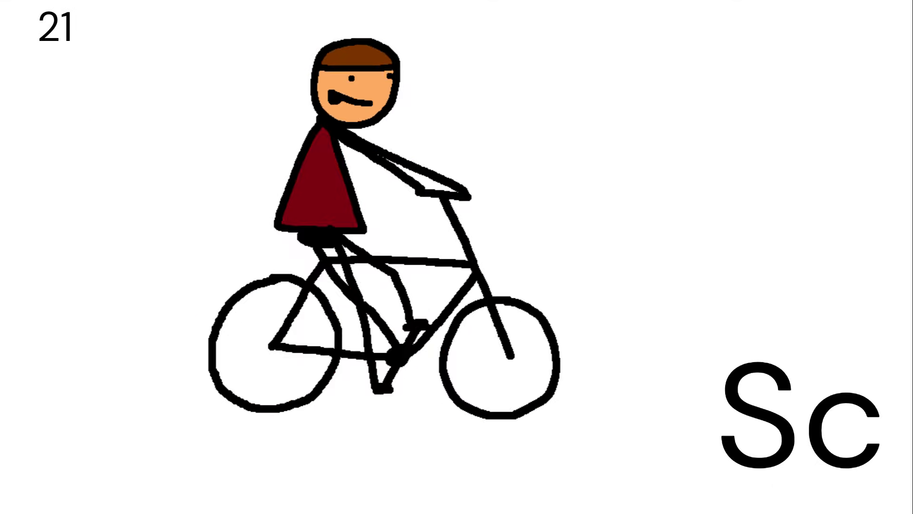
pyautogui.press('right')
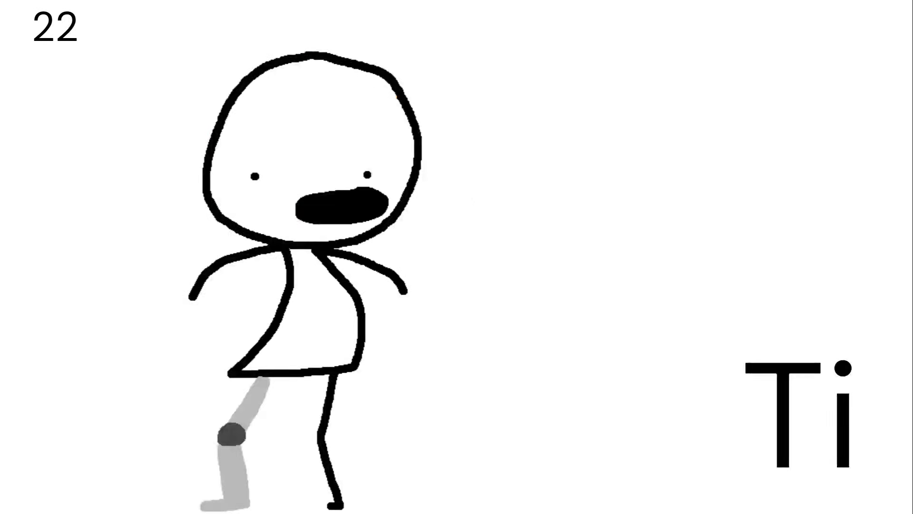